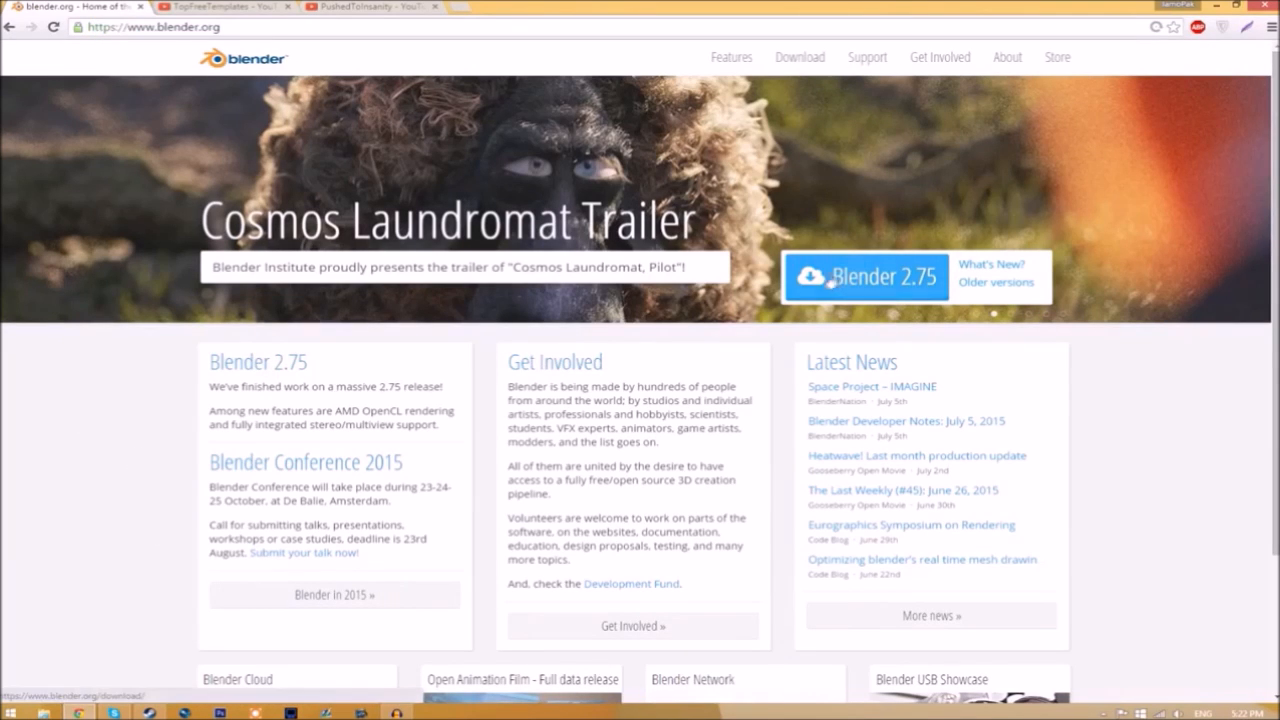
mouse_move(887, 288)
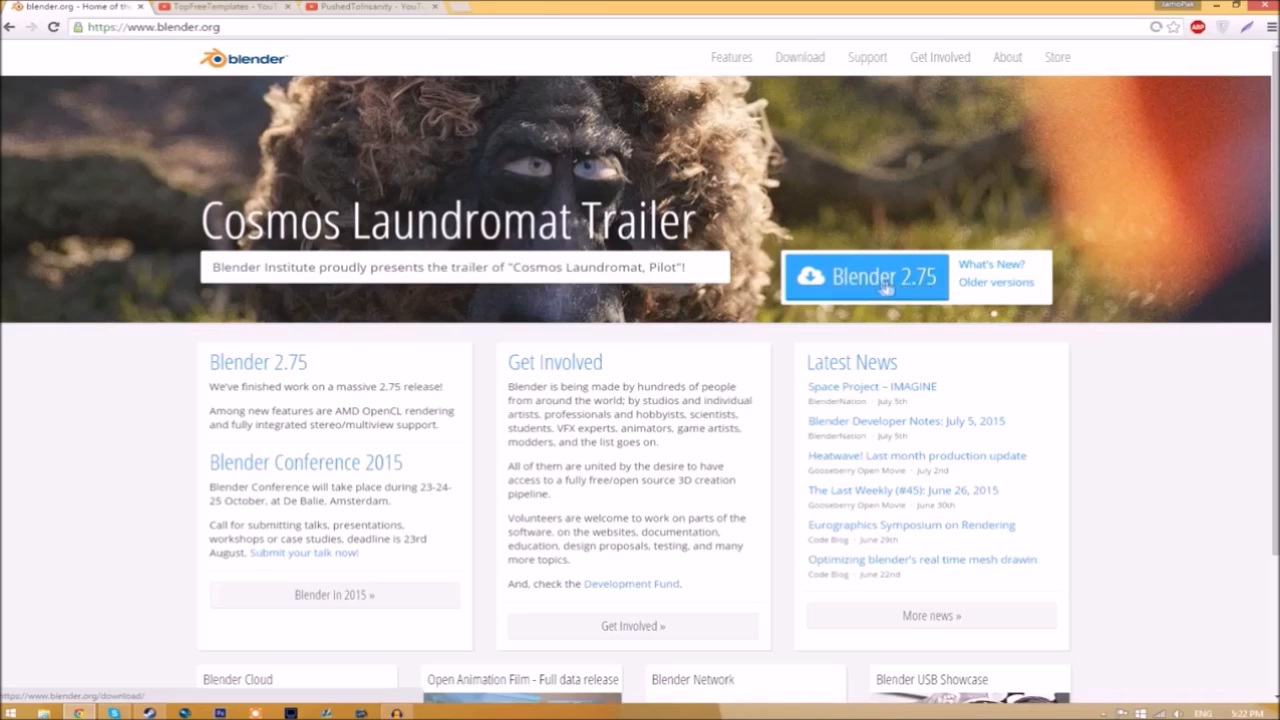
Step: Open the Blender 2.75 download page from the blender.org home page
click(866, 277)
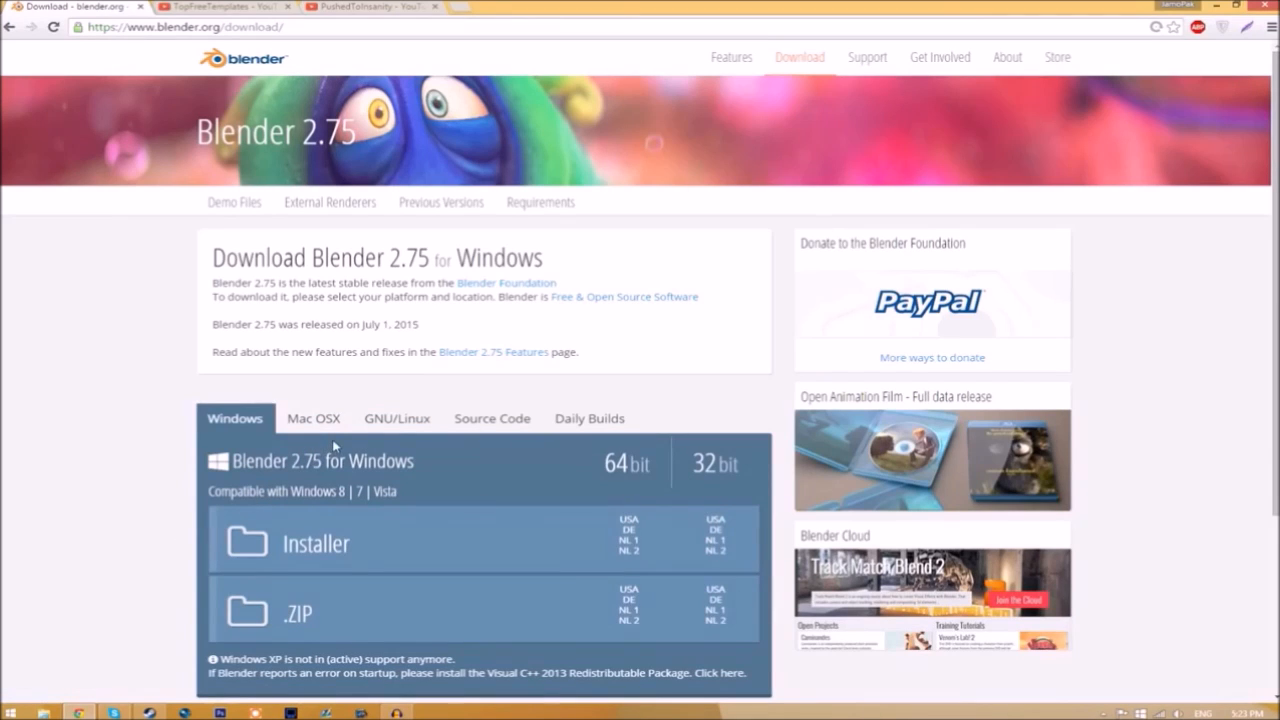
mouse_move(75, 560)
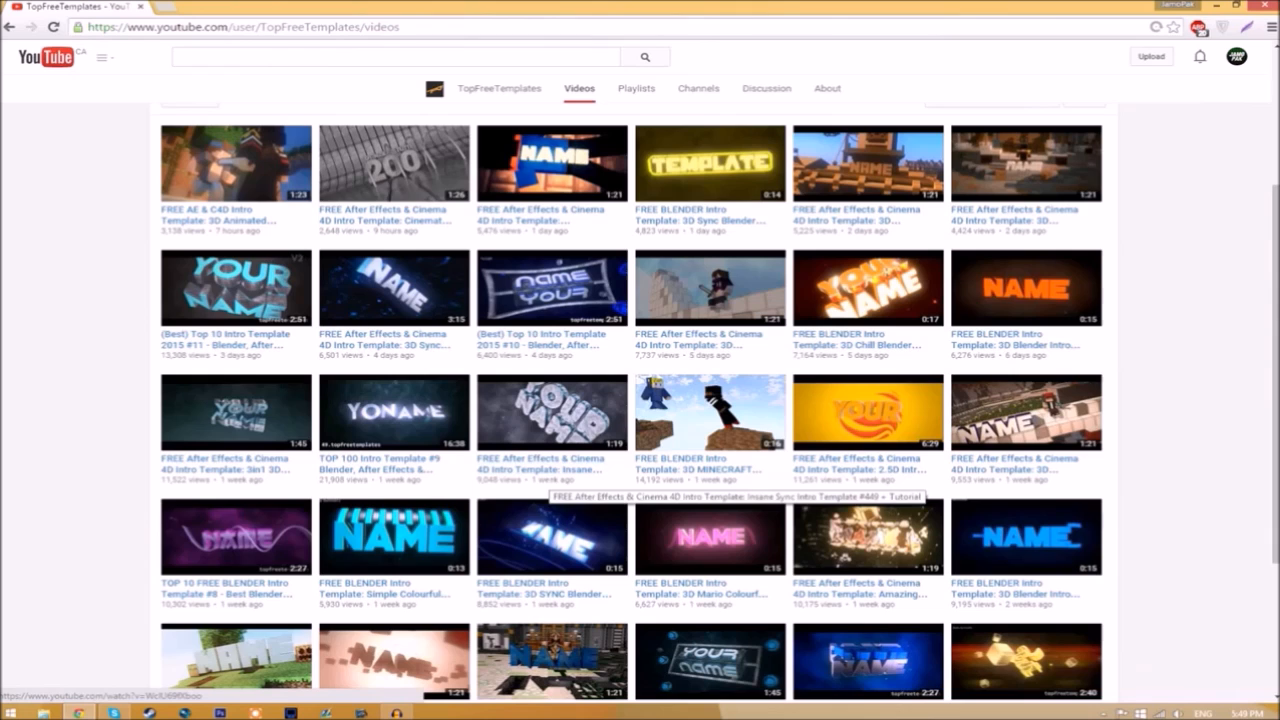
mouse_move(555, 501)
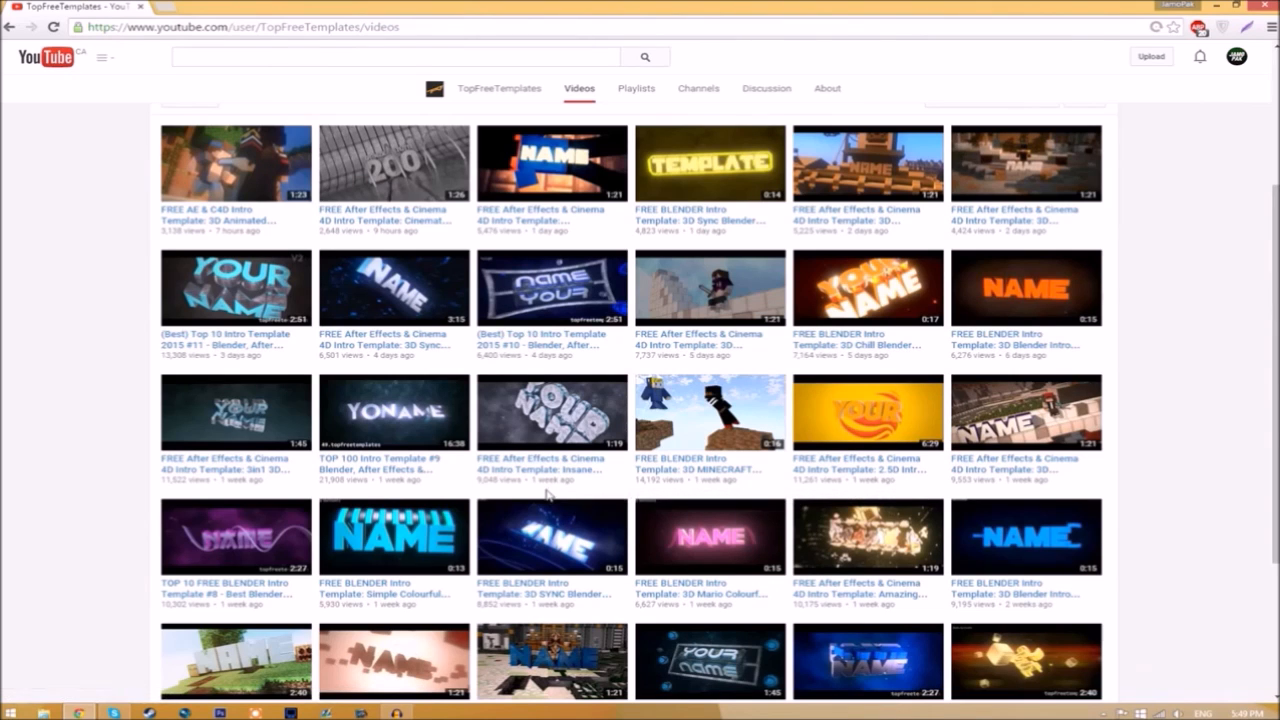
mouse_move(546, 515)
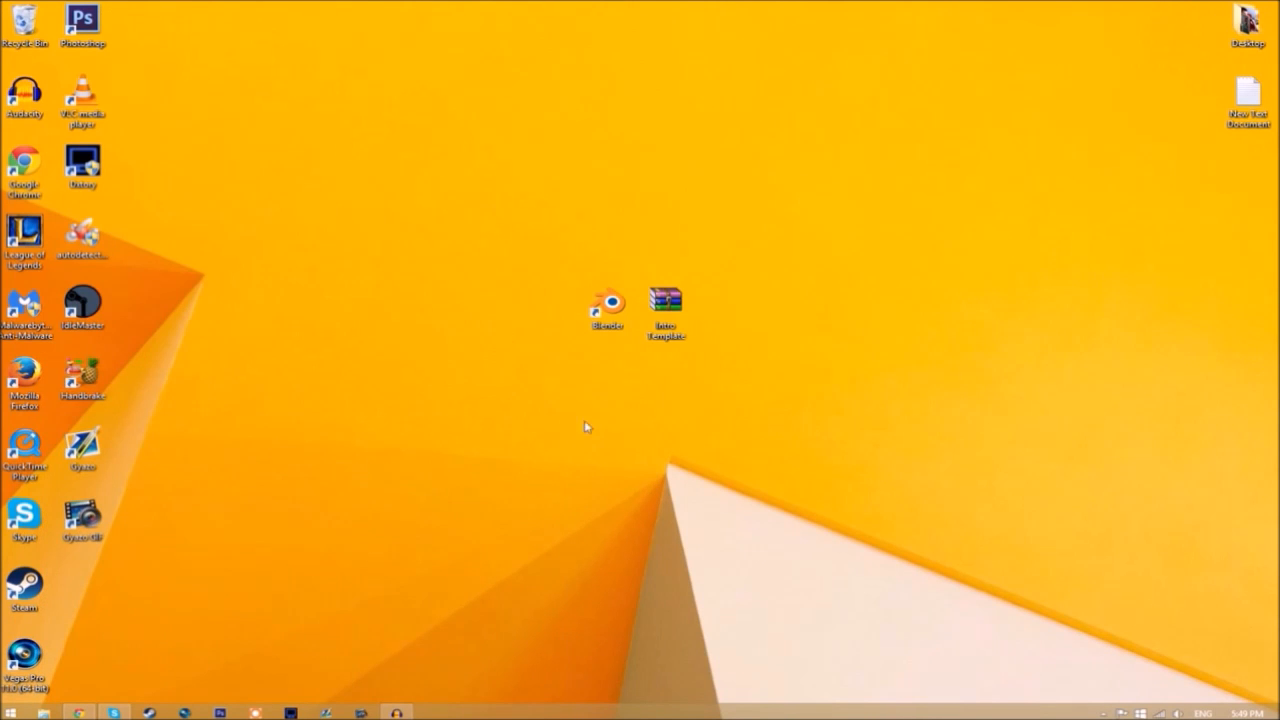
Step: Extract the Intro Template archive to the desktop and check the folder's contents
right_click(665, 300)
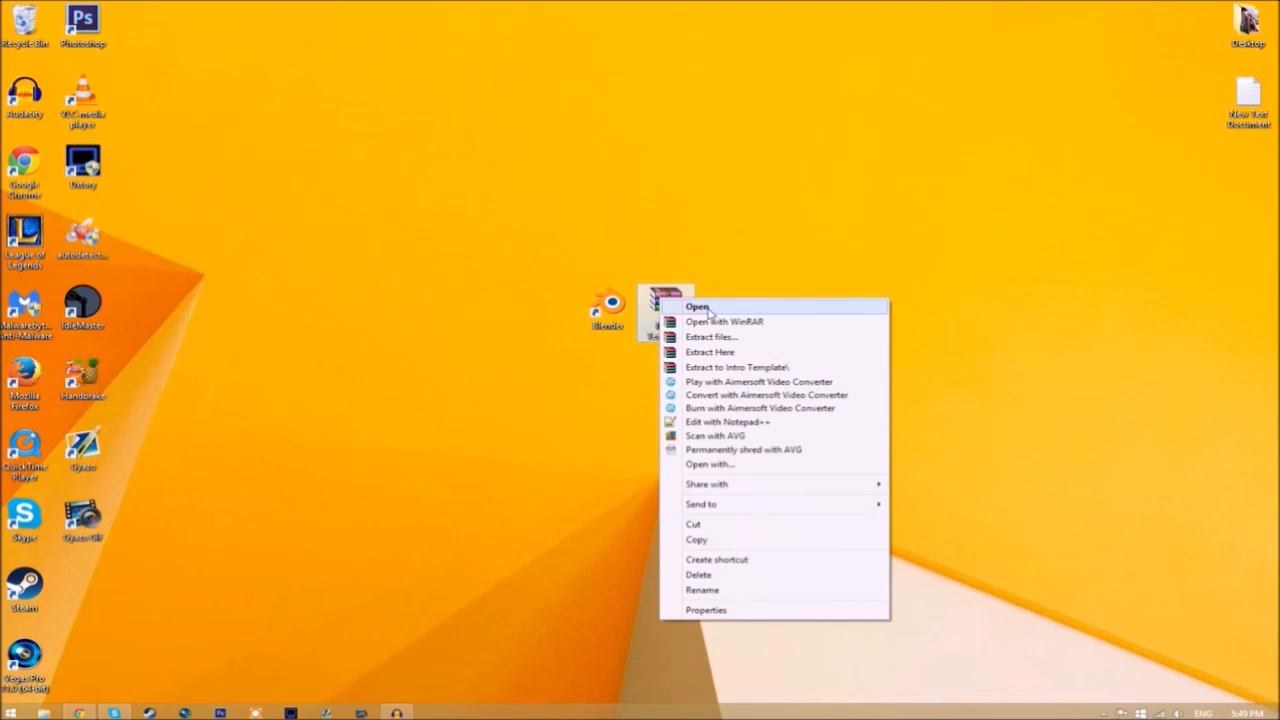
click(743, 366)
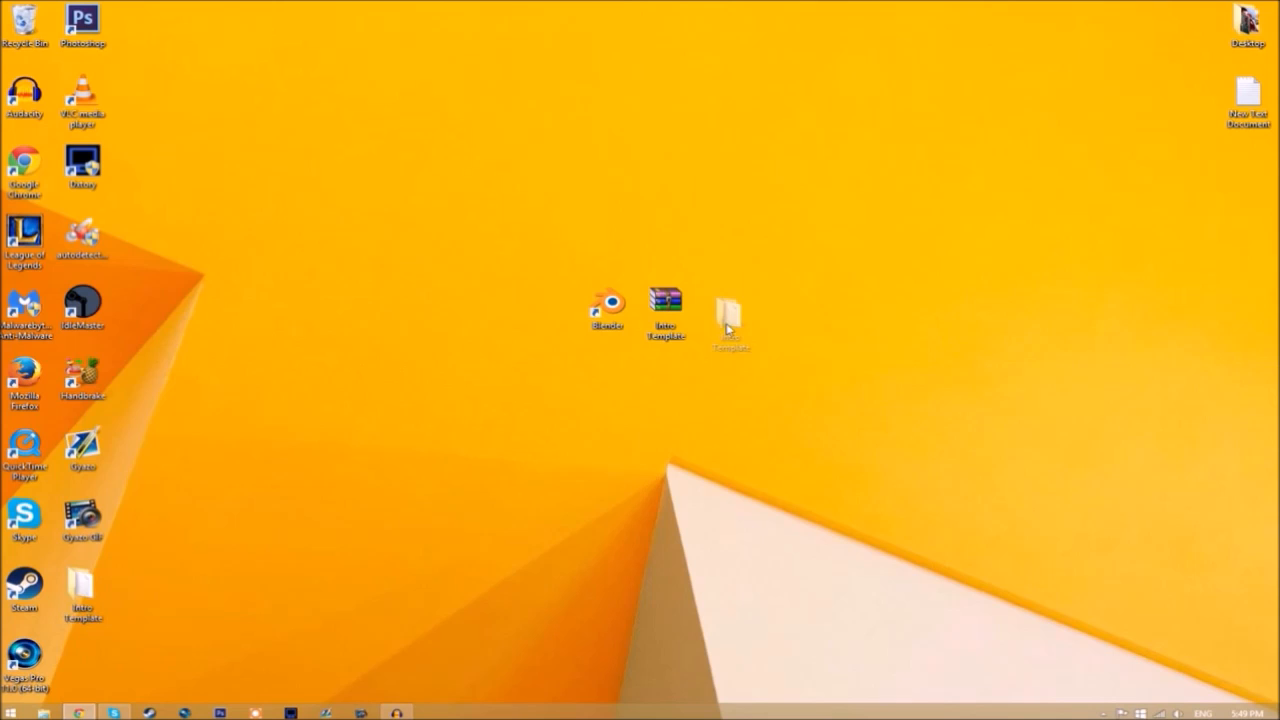
double_click(729, 310)
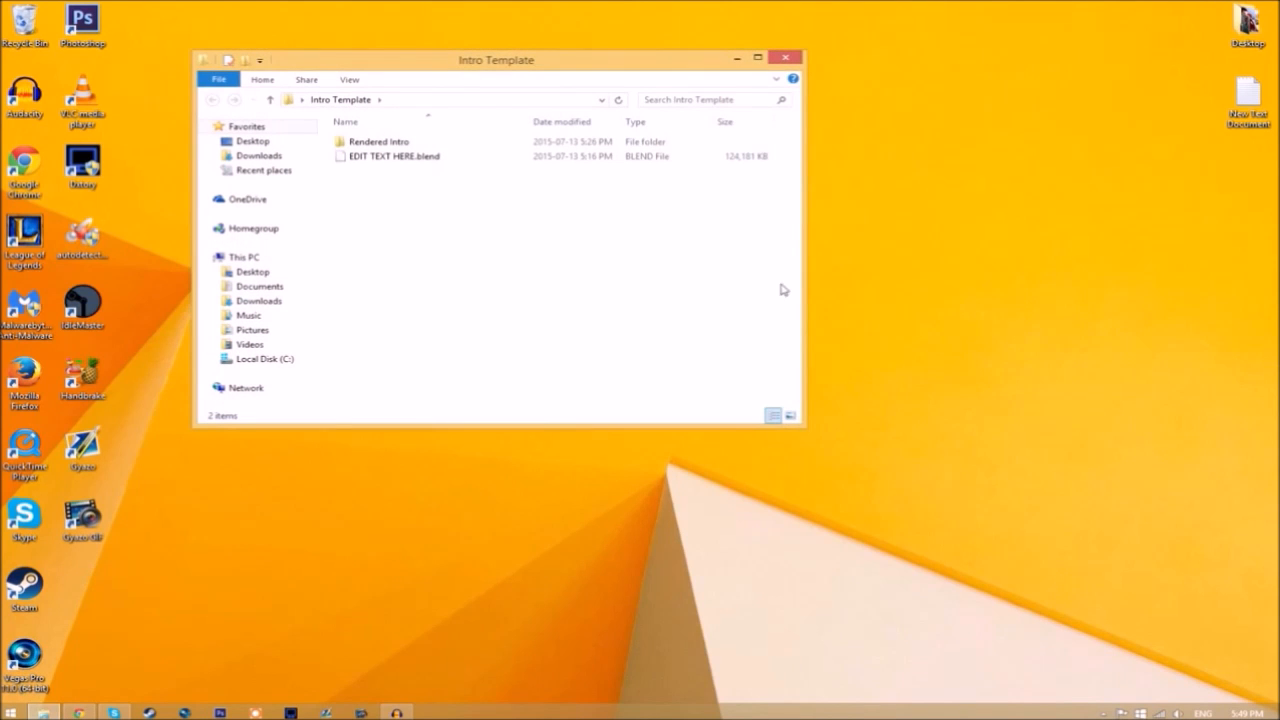
click(378, 141)
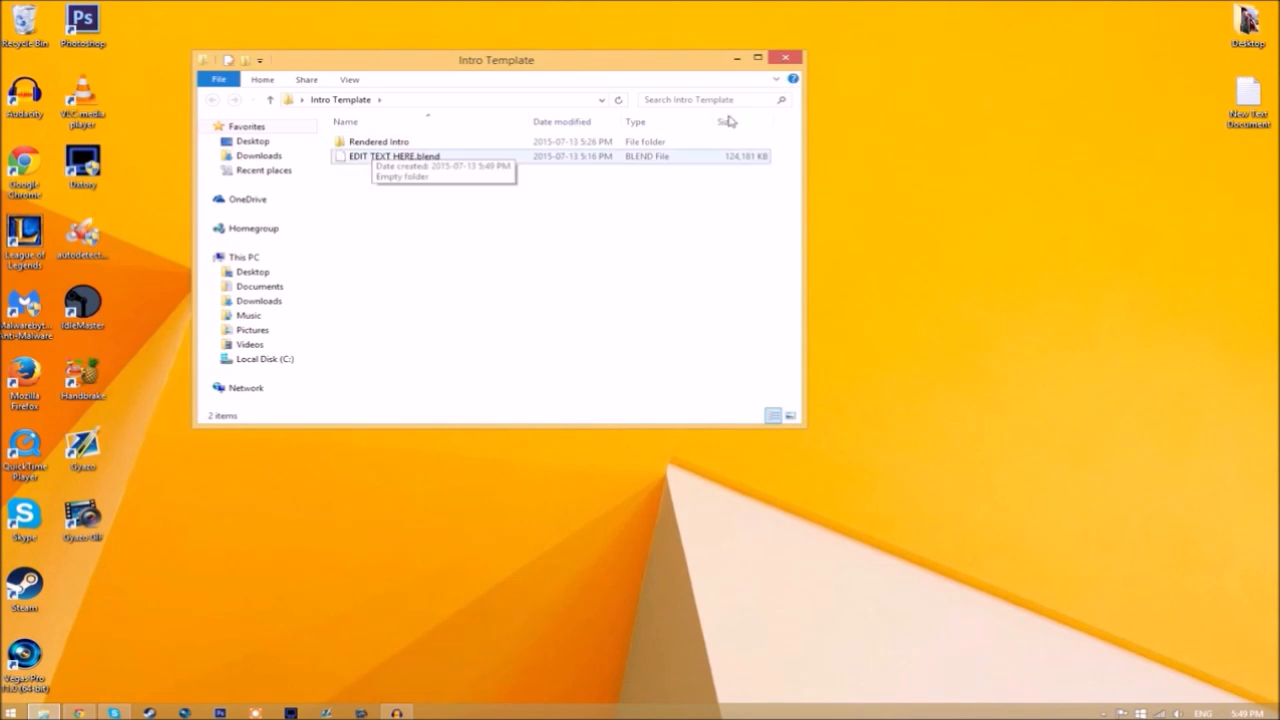
click(785, 60)
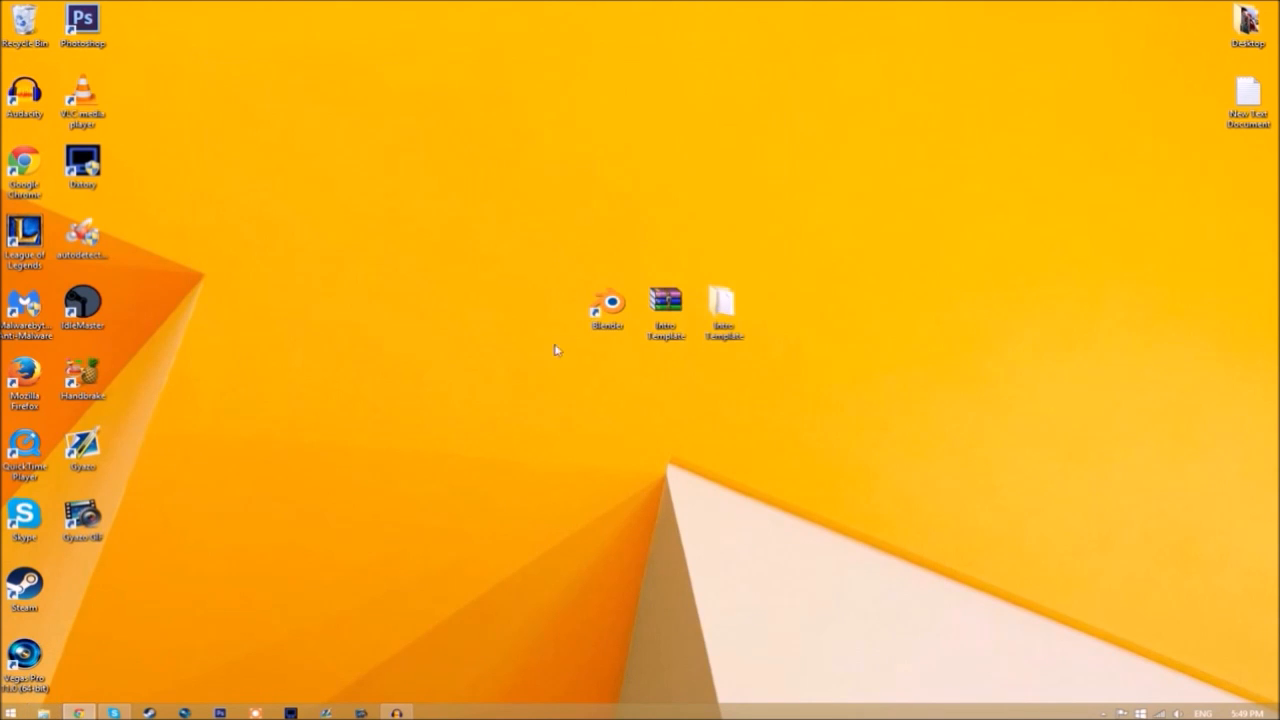
Step: Launch Blender and open the file browser in Desktop\Intro Template
double_click(608, 303)
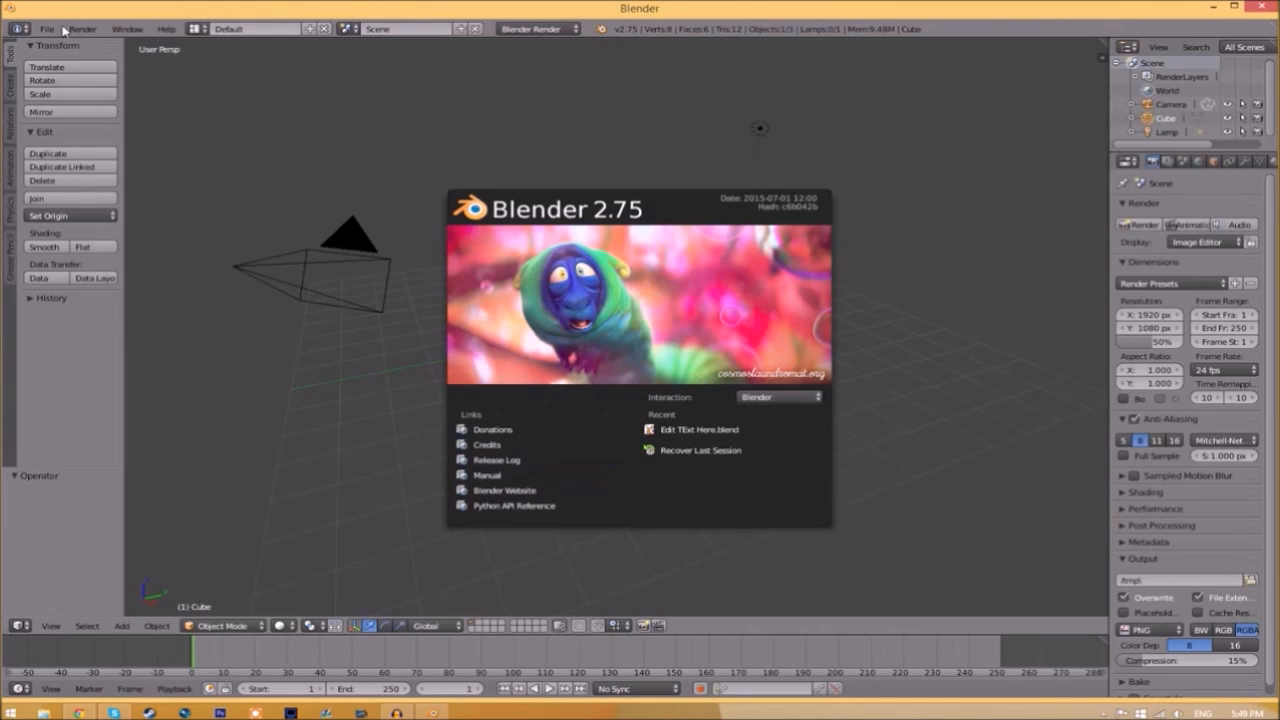
click(46, 22)
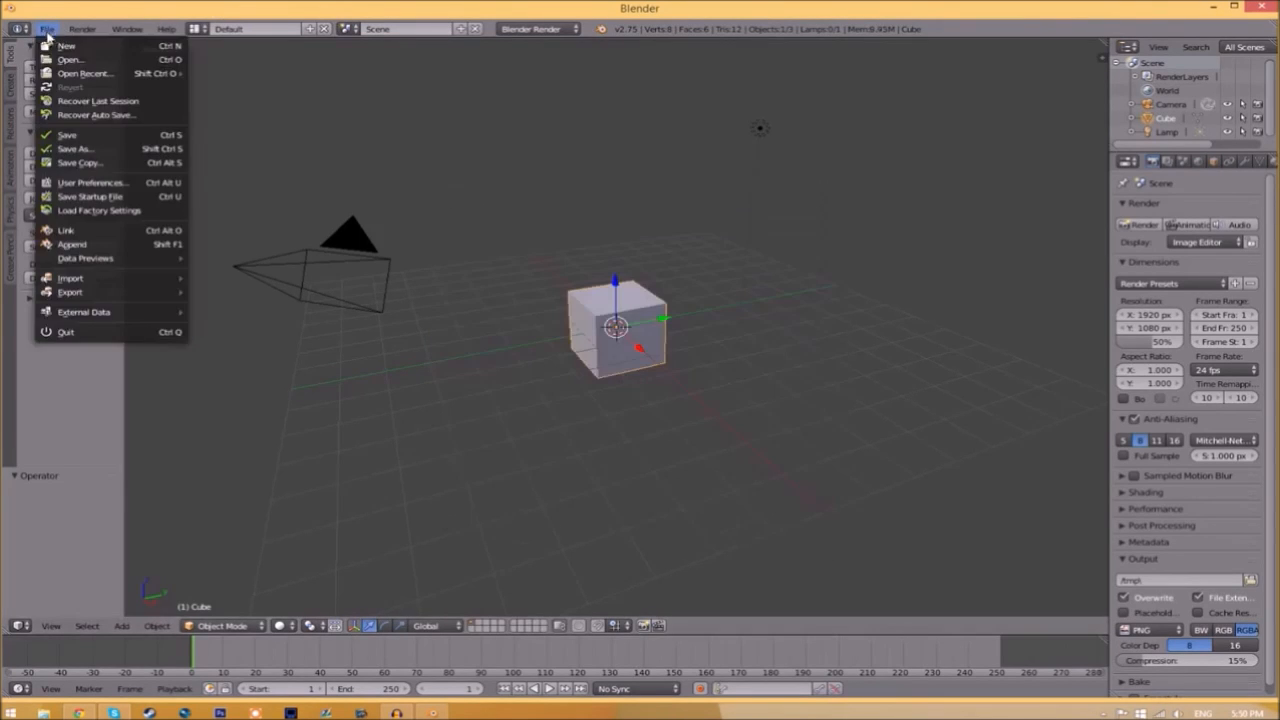
click(76, 61)
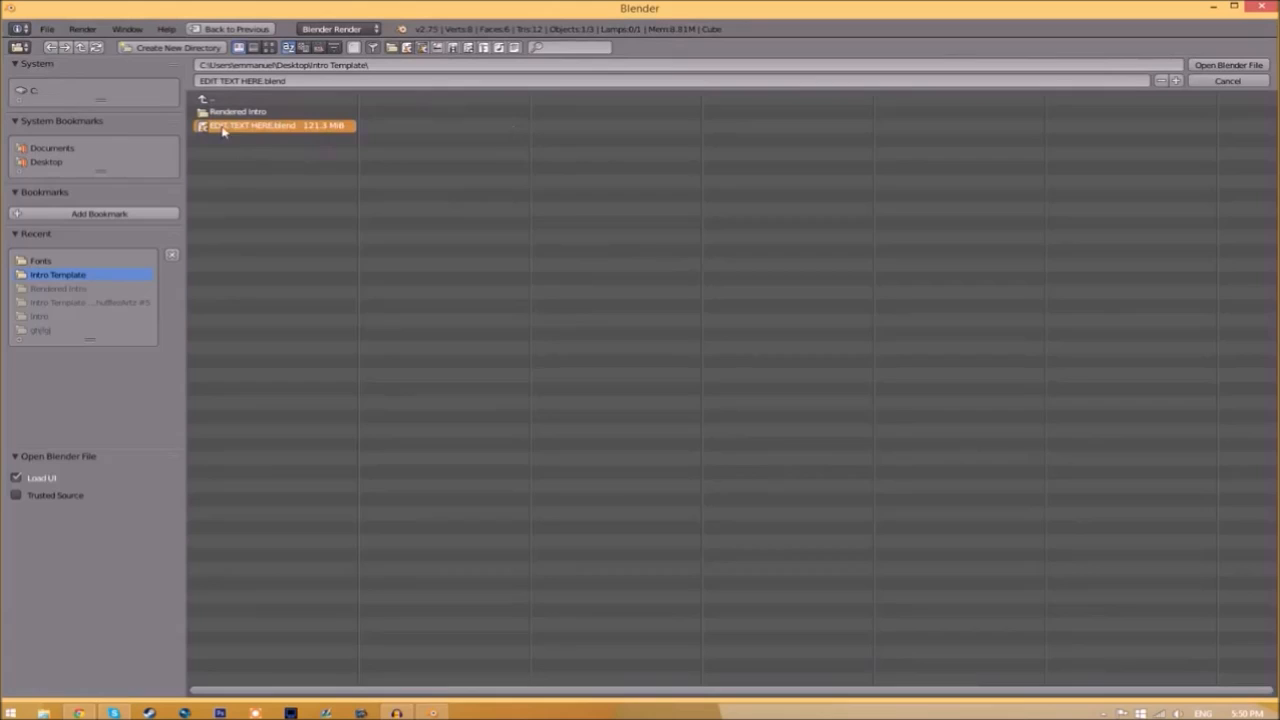
mouse_move(559, 150)
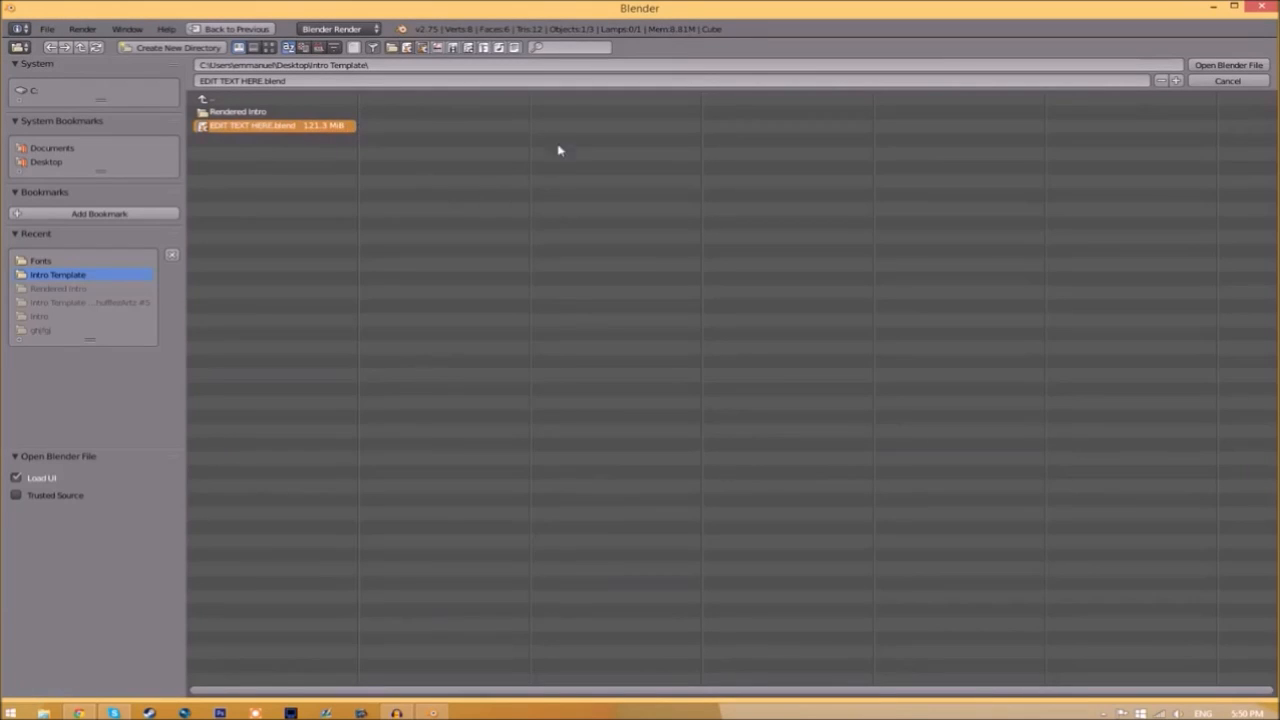
mouse_move(235, 131)
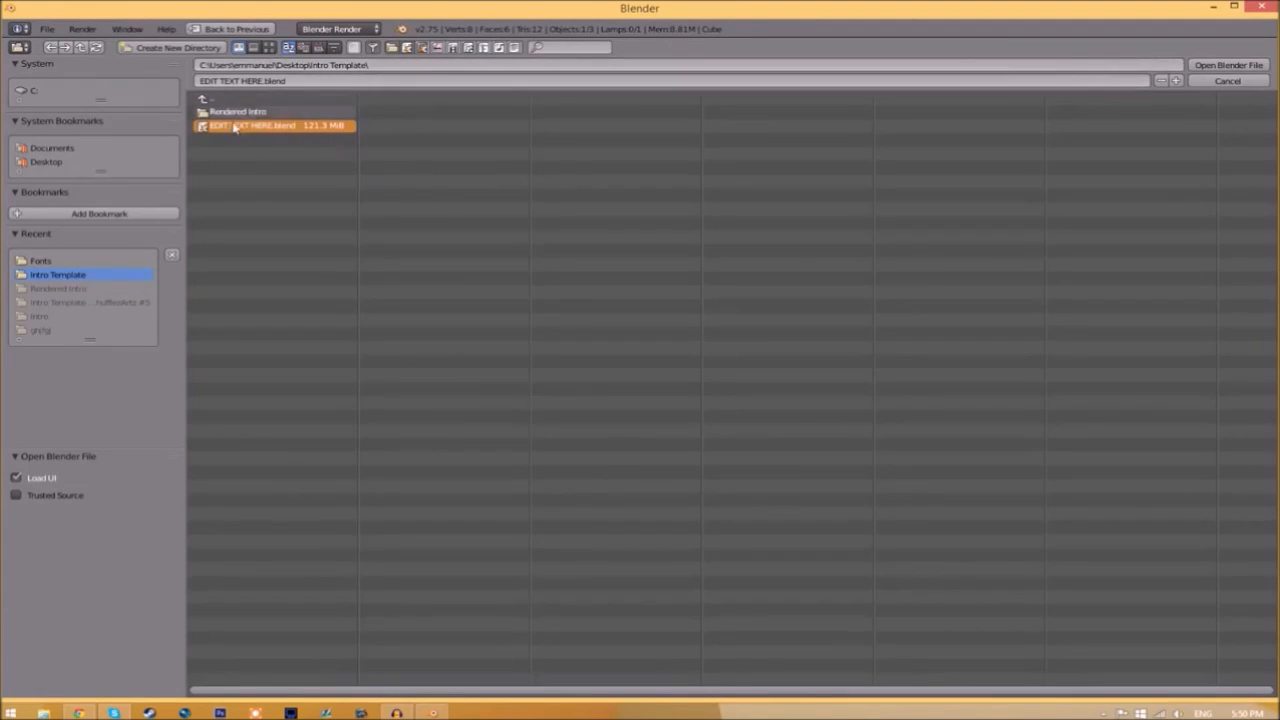
mouse_move(1084, 98)
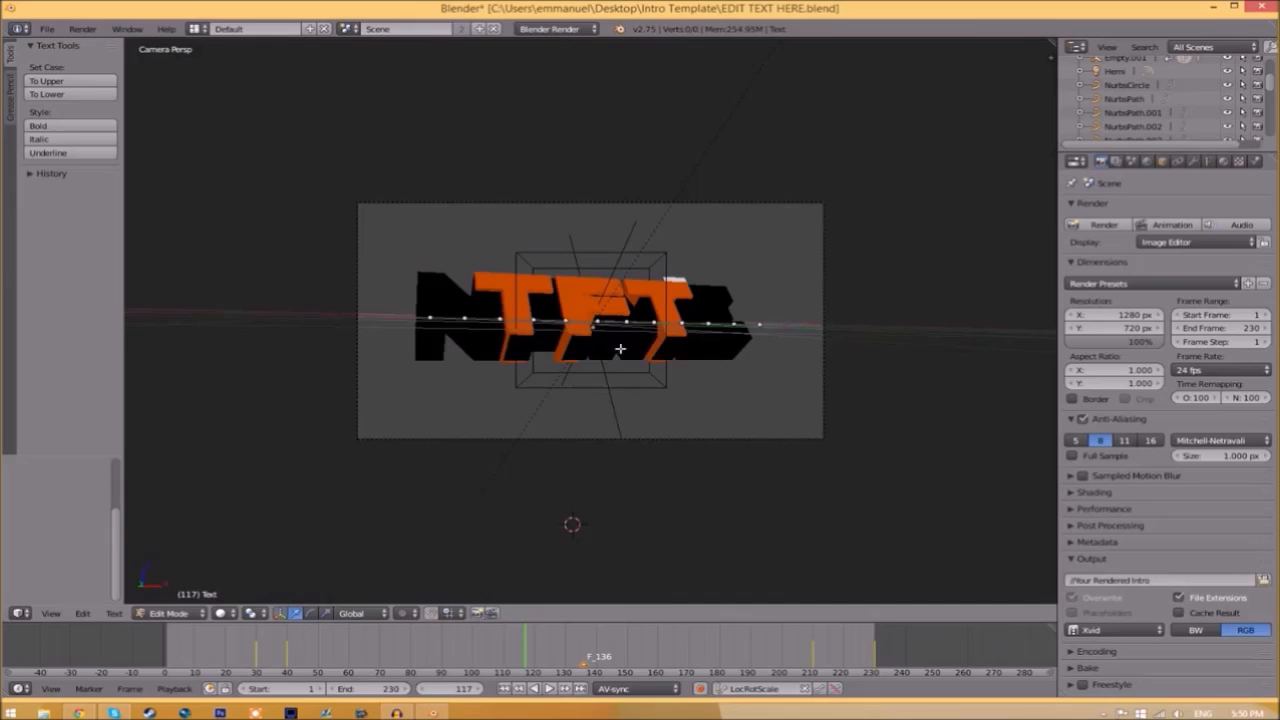
Step: Finish editing the 3D title text as 'TFT' and return to Object Mode
key(Tab)
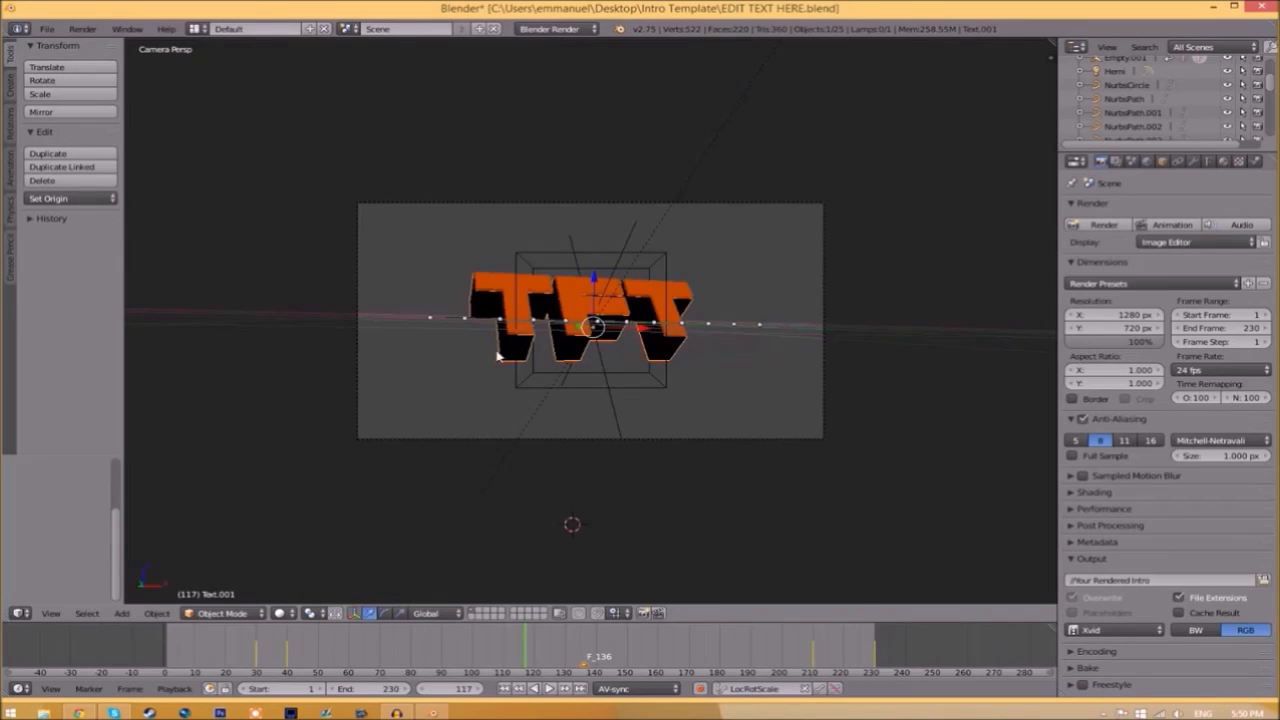
mouse_move(370, 238)
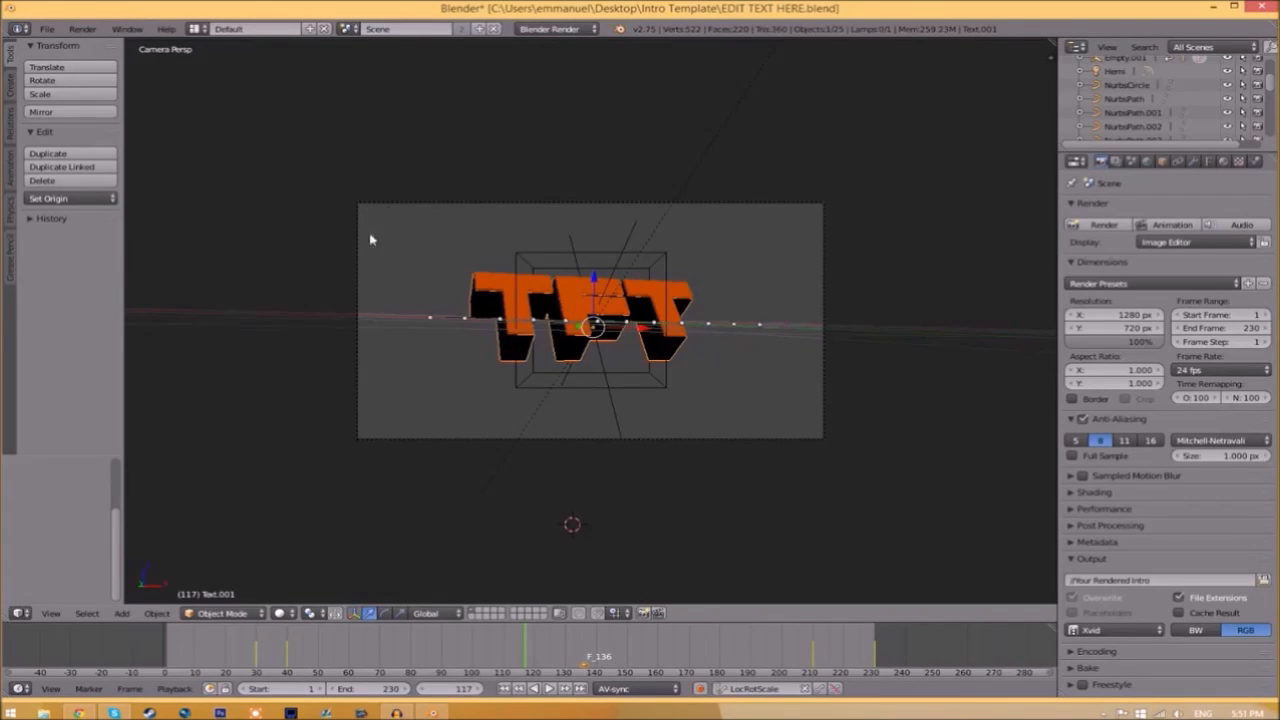
mouse_move(785, 308)
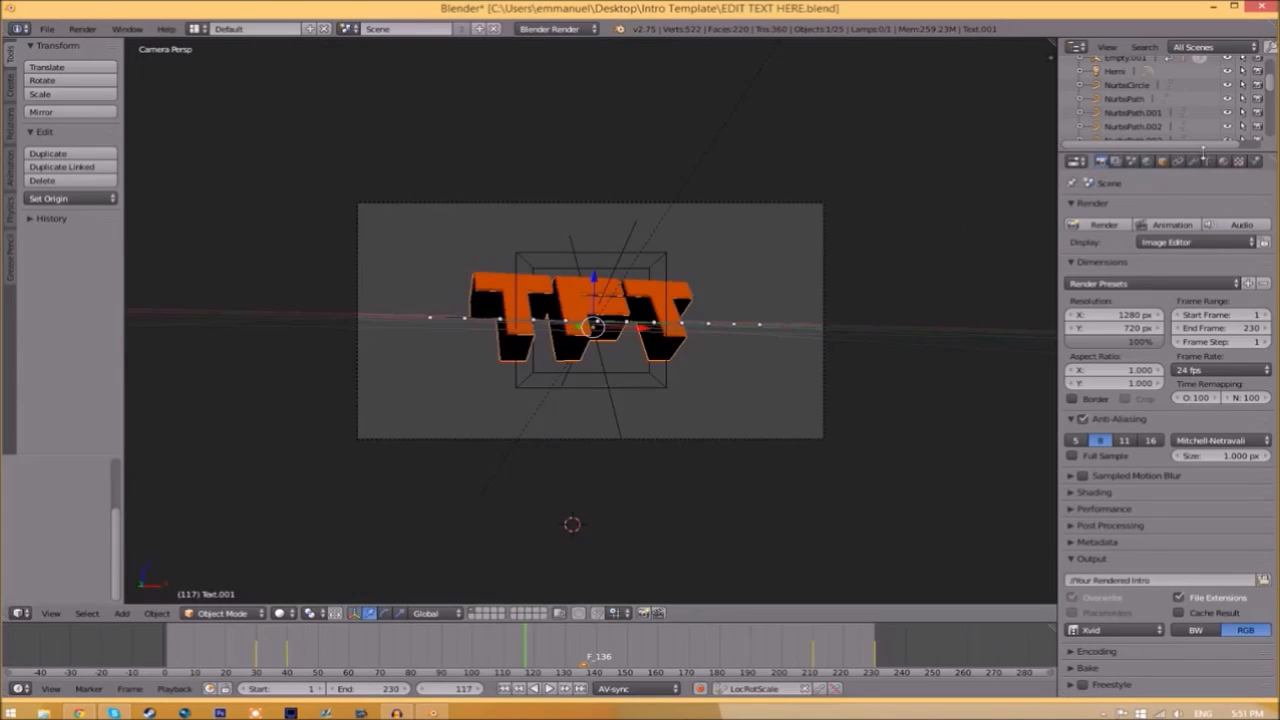
Step: Load the SpaceComics font from C:\Windows\Fonts as the text's Regular font
click(1207, 162)
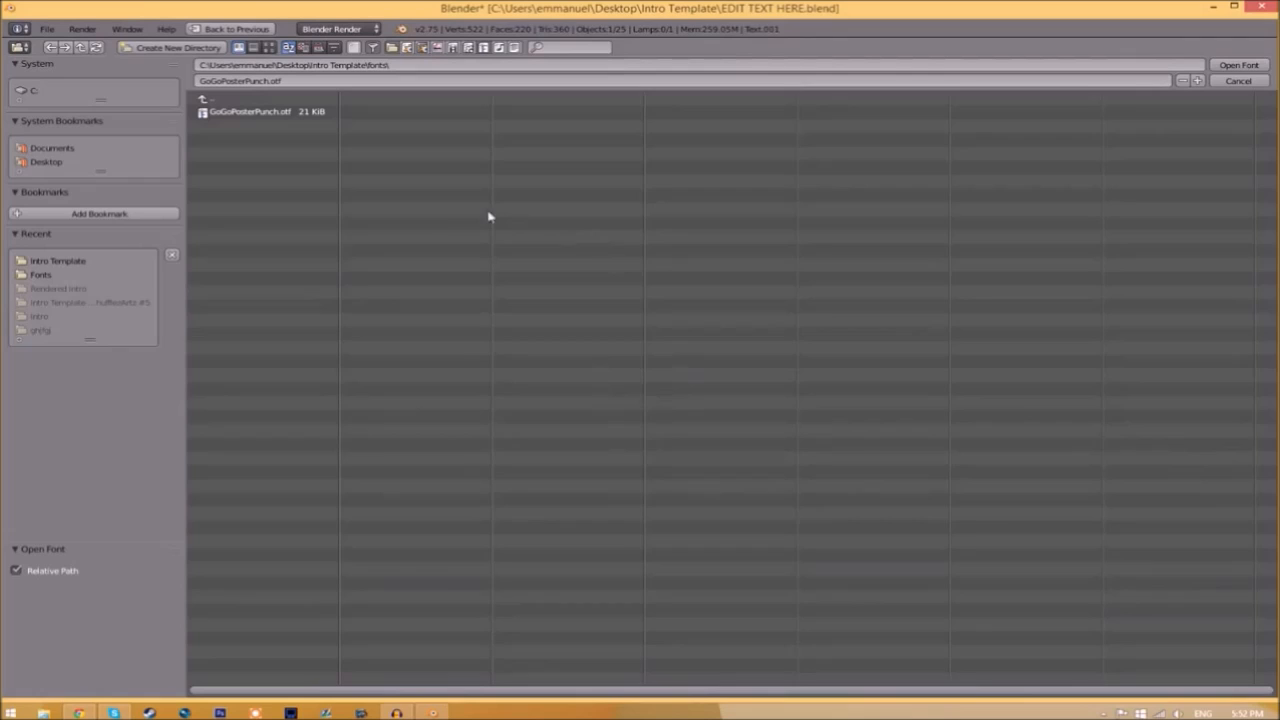
mouse_move(586, 307)
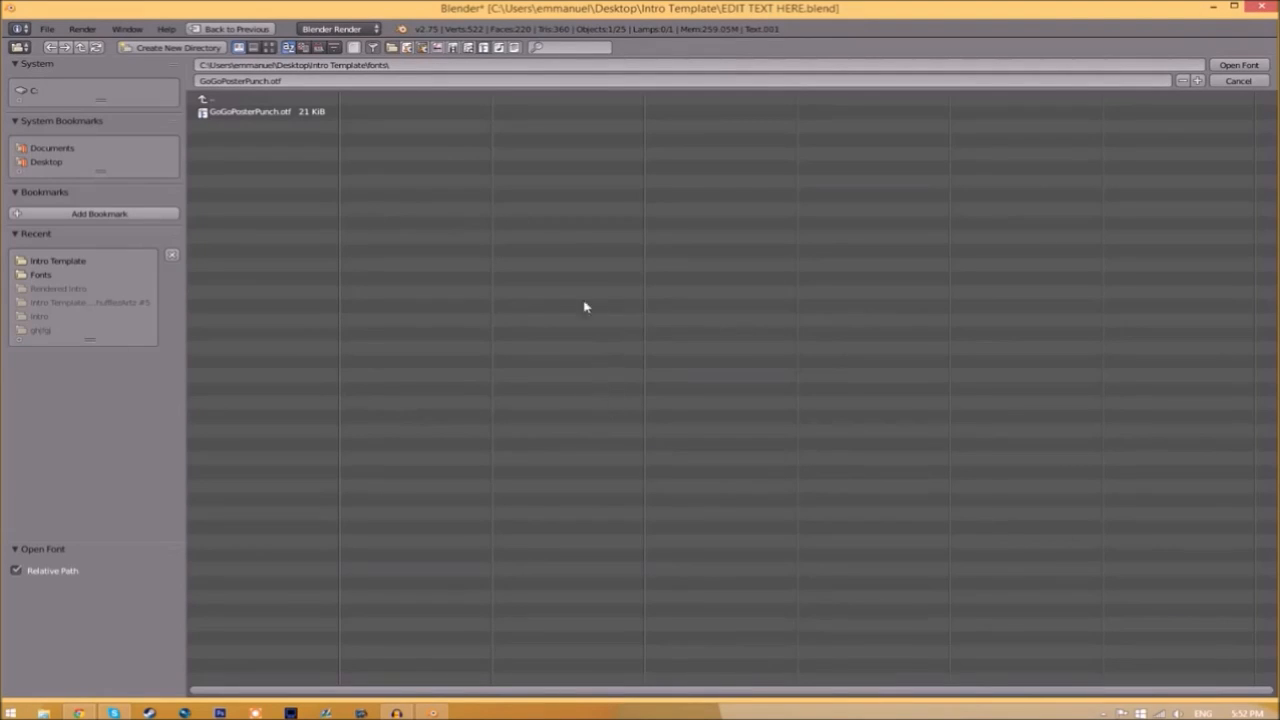
click(44, 92)
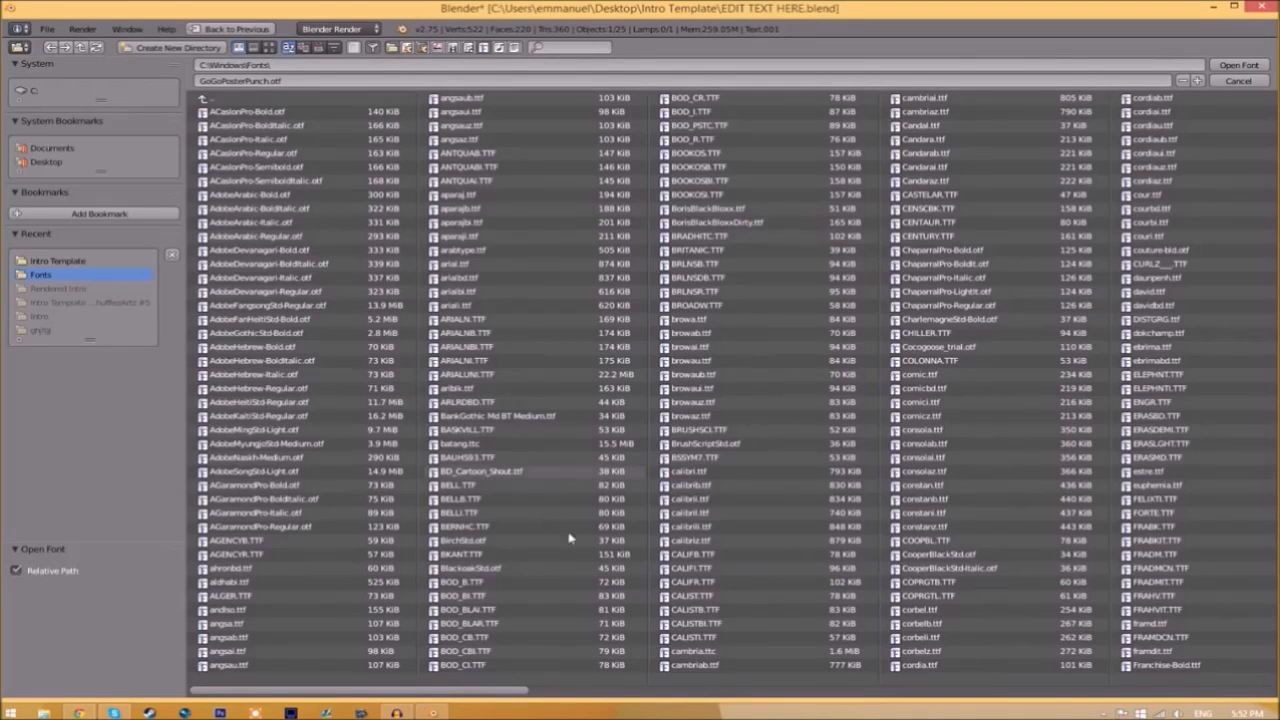
mouse_move(307, 520)
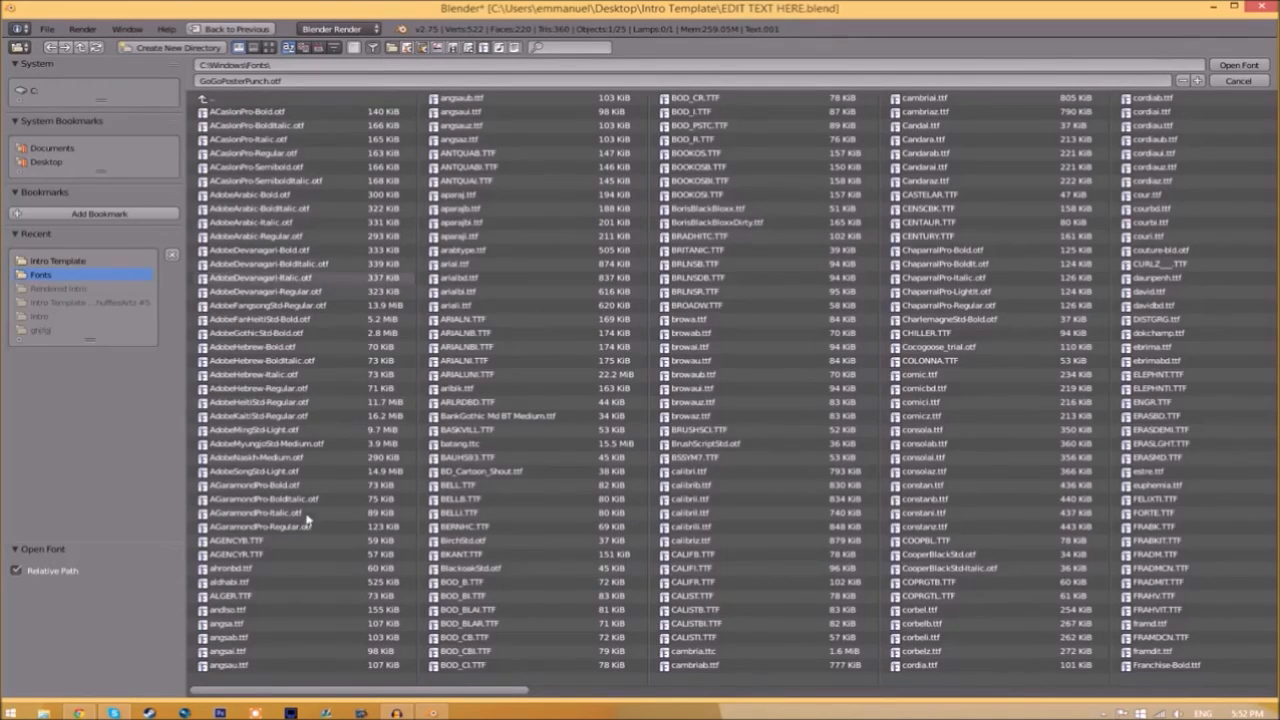
scroll(right, 3)
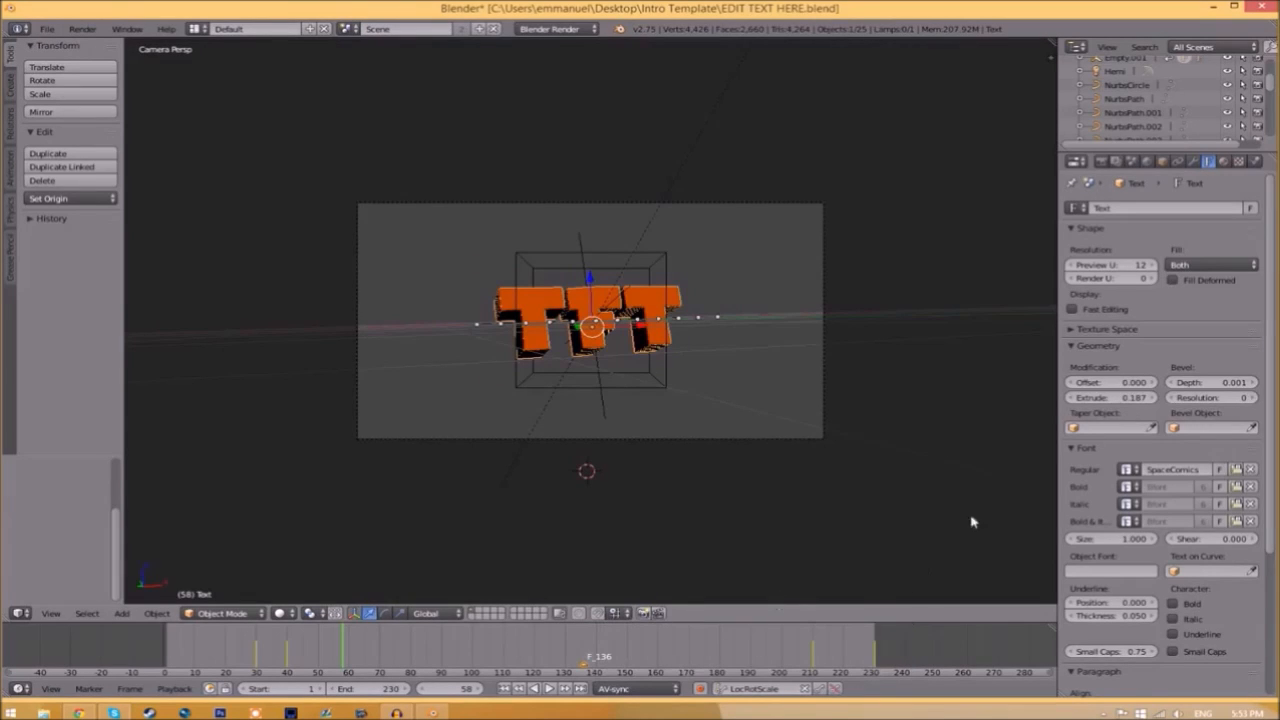
Step: Set render output to MPEG with MPEG-4 format and MP3 audio codec
click(1074, 170)
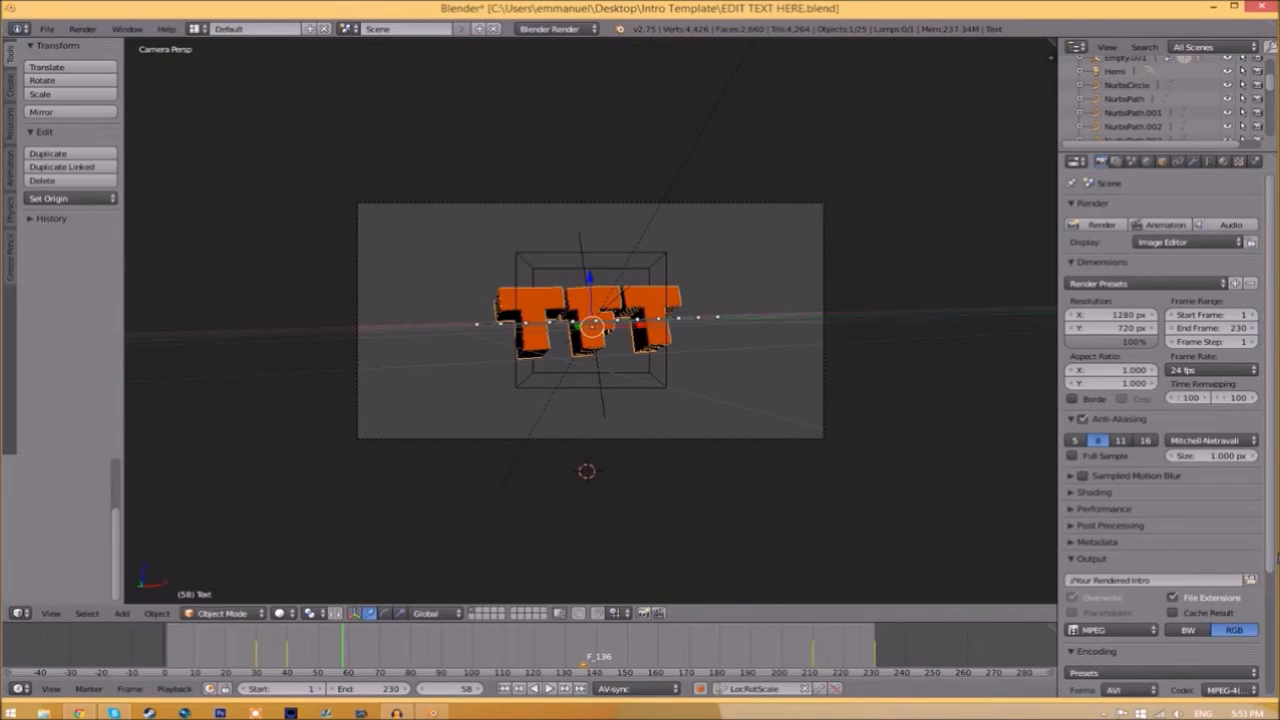
scroll(down, 3)
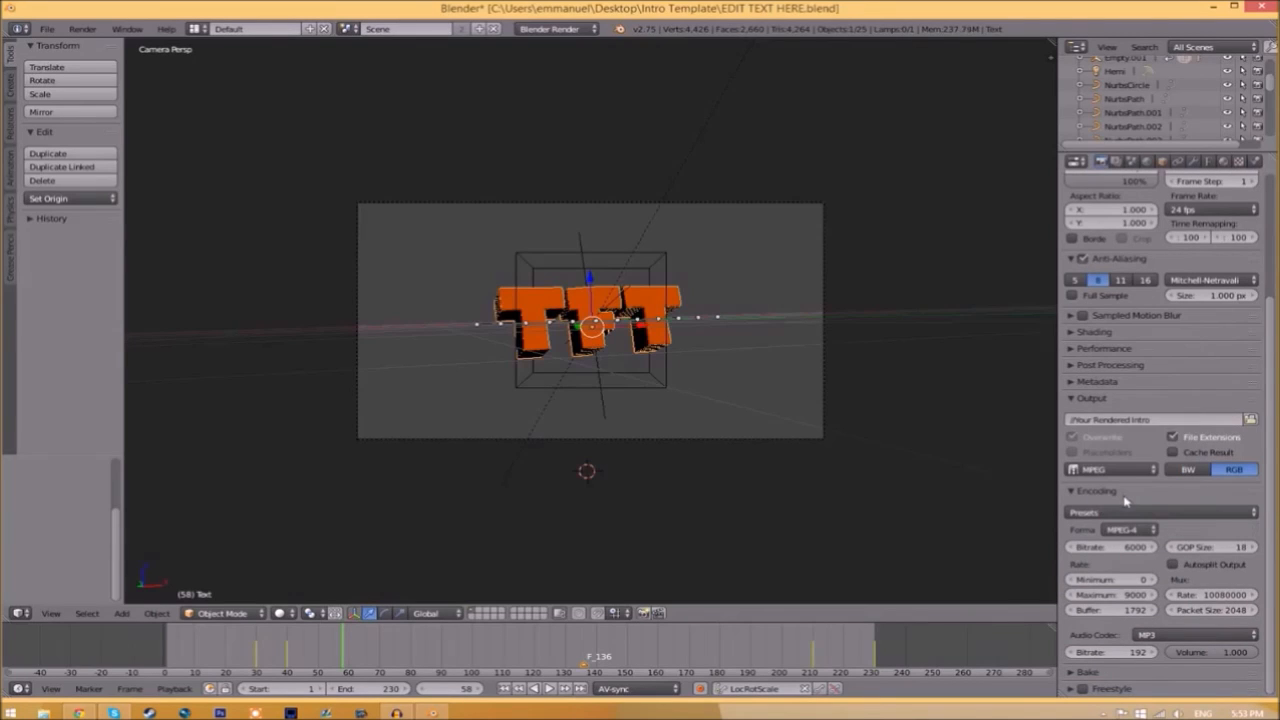
mouse_move(1087, 630)
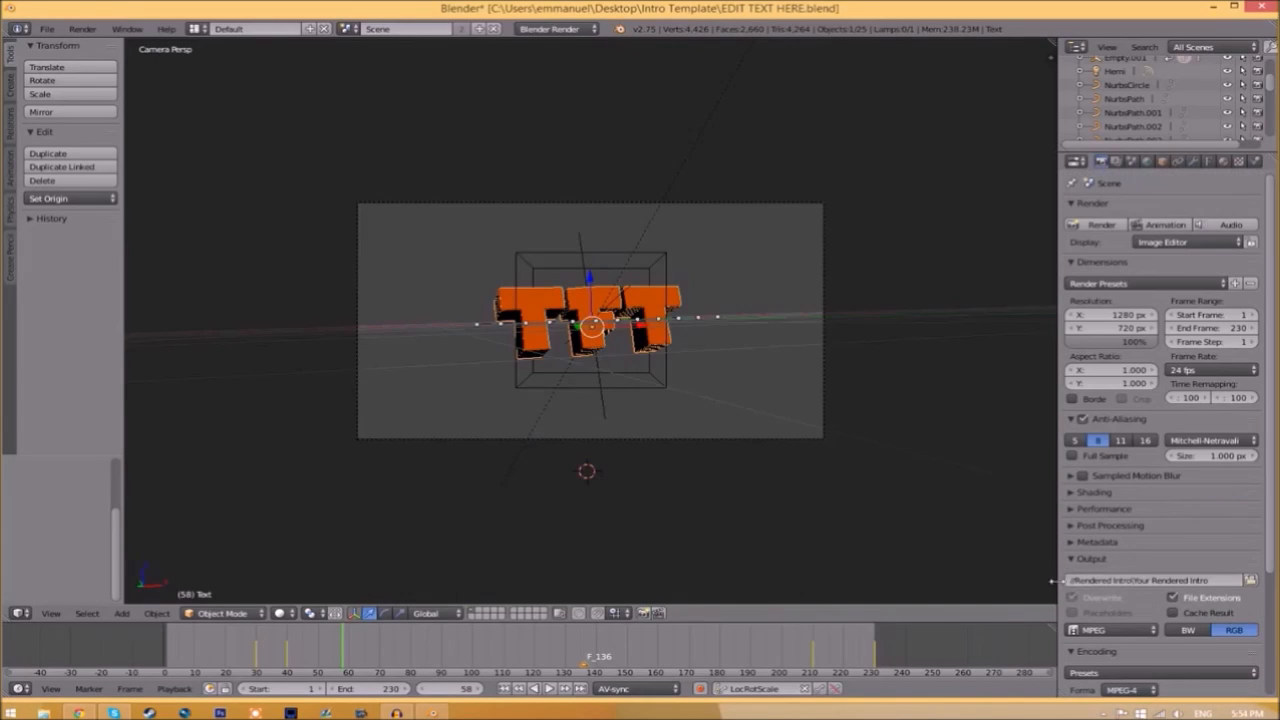
mouse_move(1150, 579)
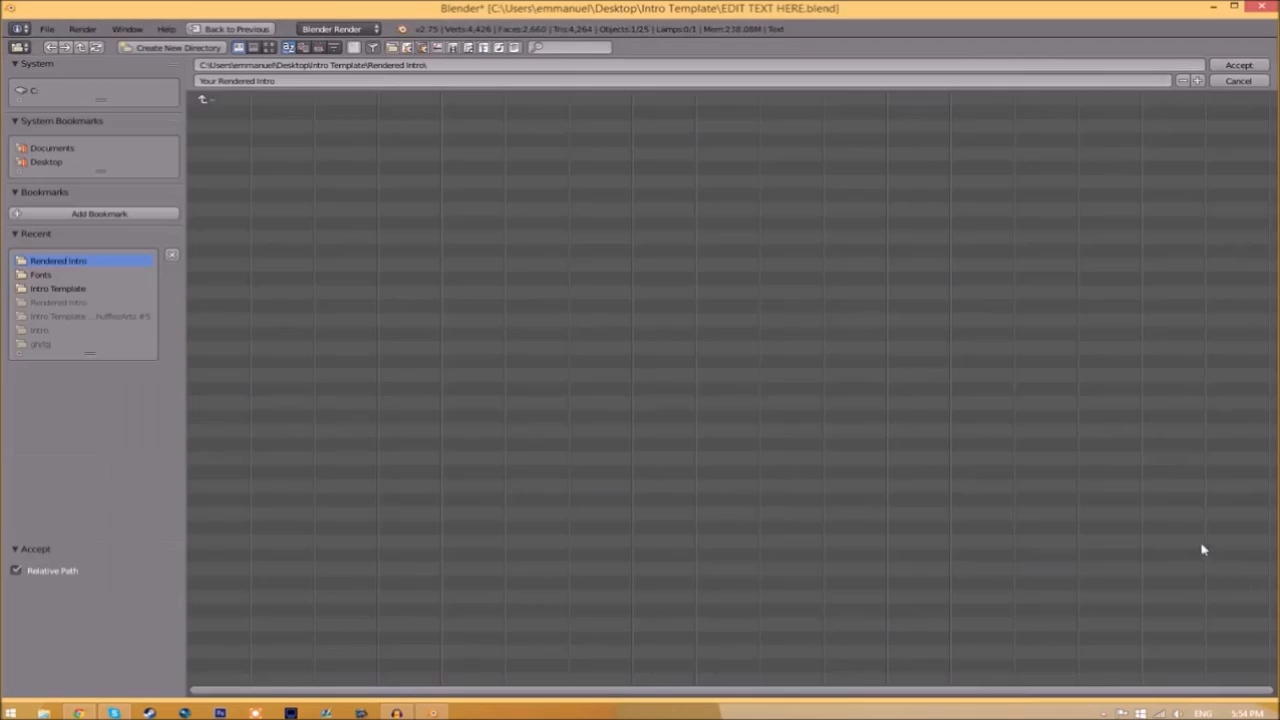
Step: Point the render output to the Rendered Intro folder with file name 'INTRO TEMPLATE'
click(58, 288)
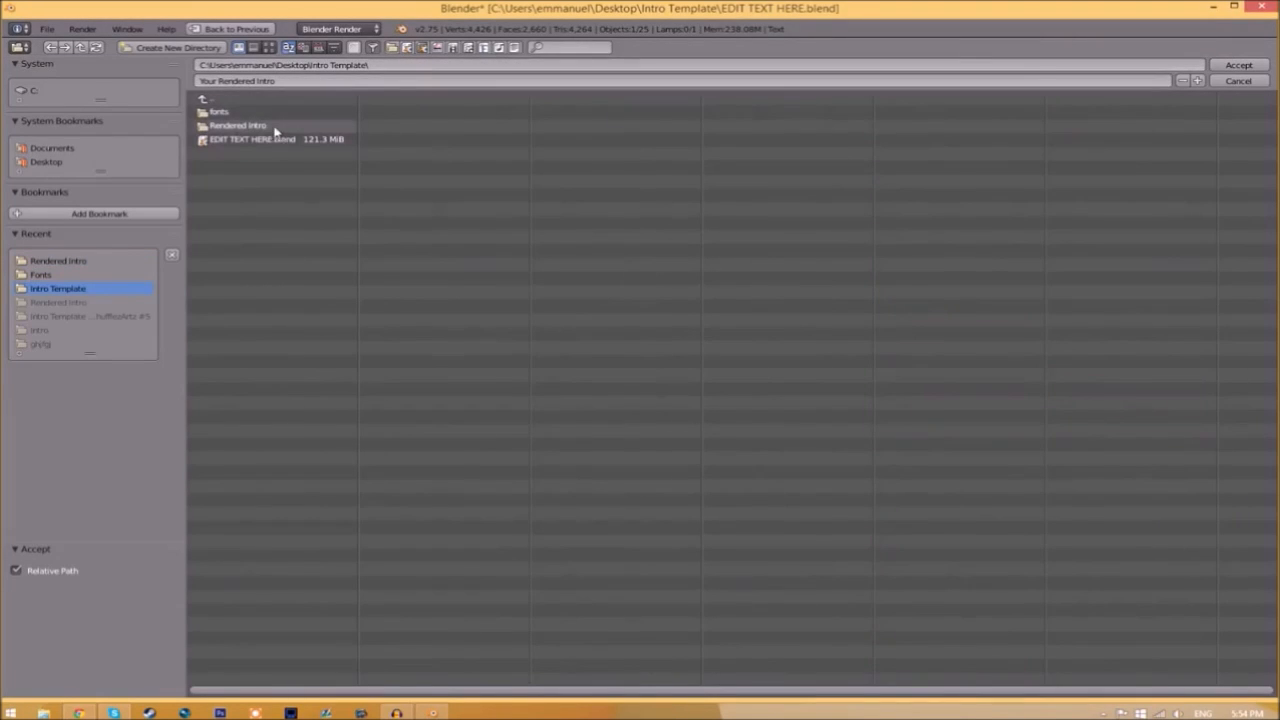
double_click(237, 124)
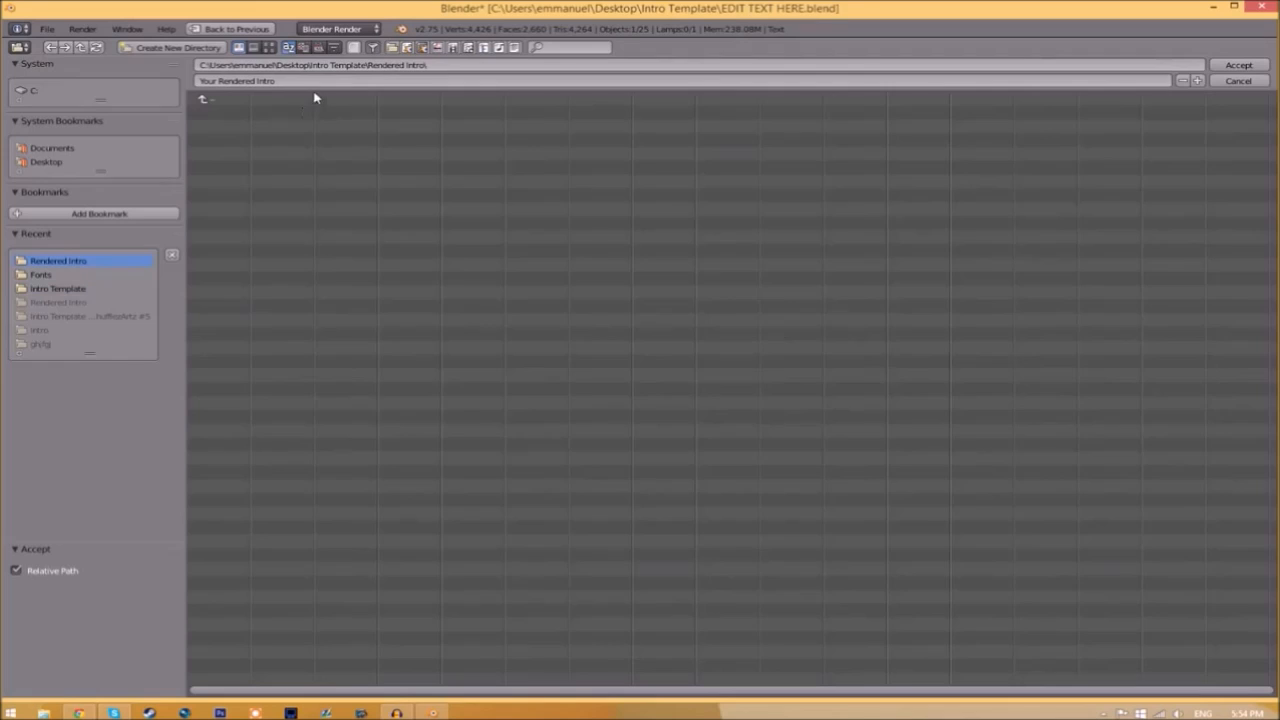
click(1238, 62)
text(INTRO TEMPLATE)
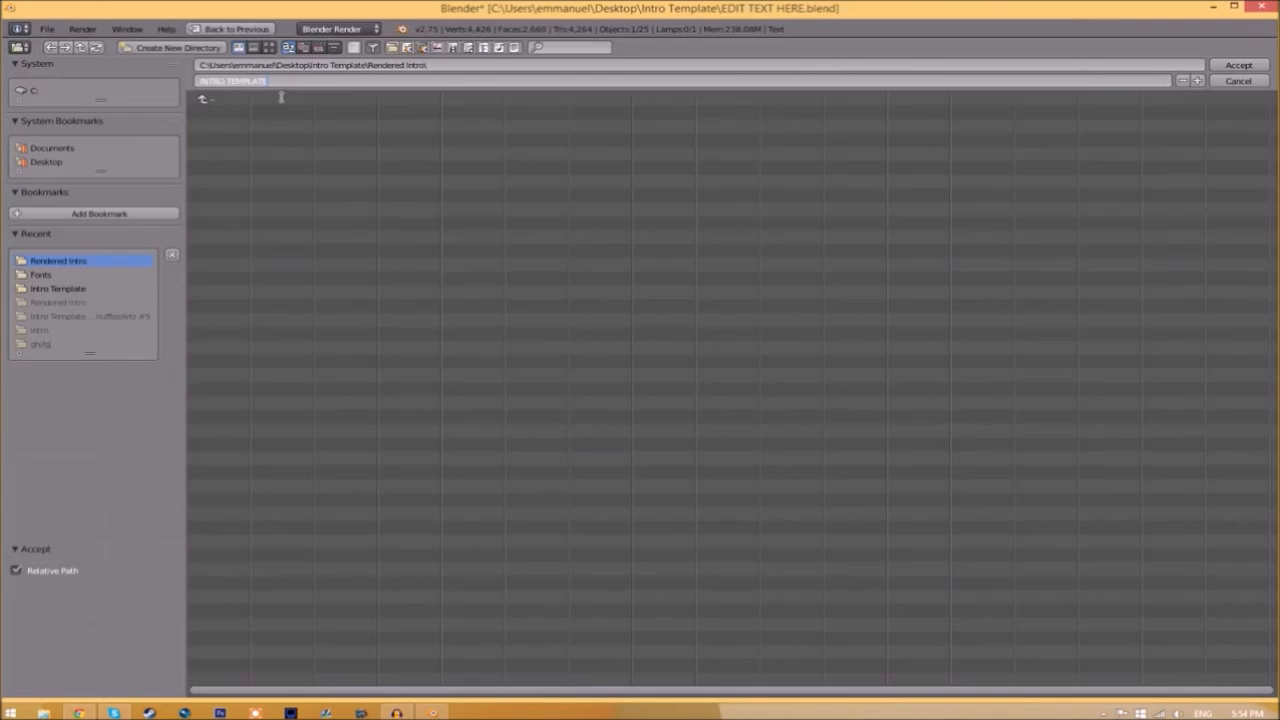
click(1235, 64)
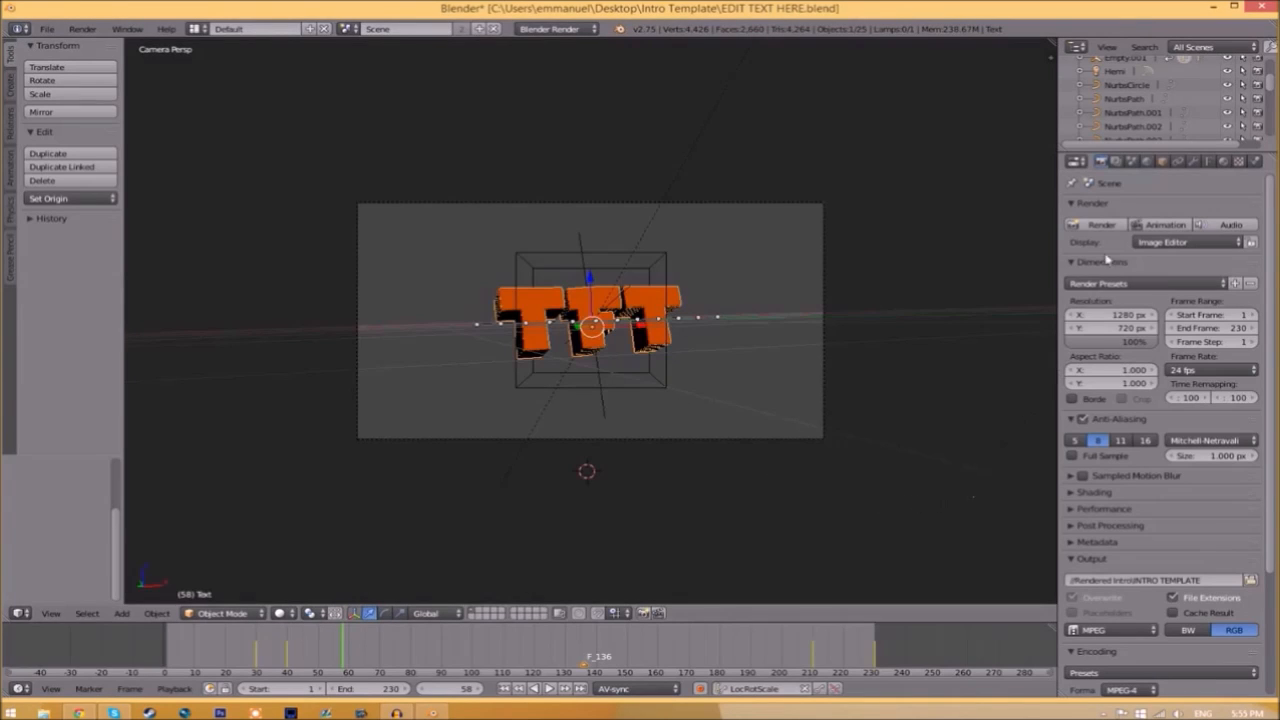
mouse_move(1160, 224)
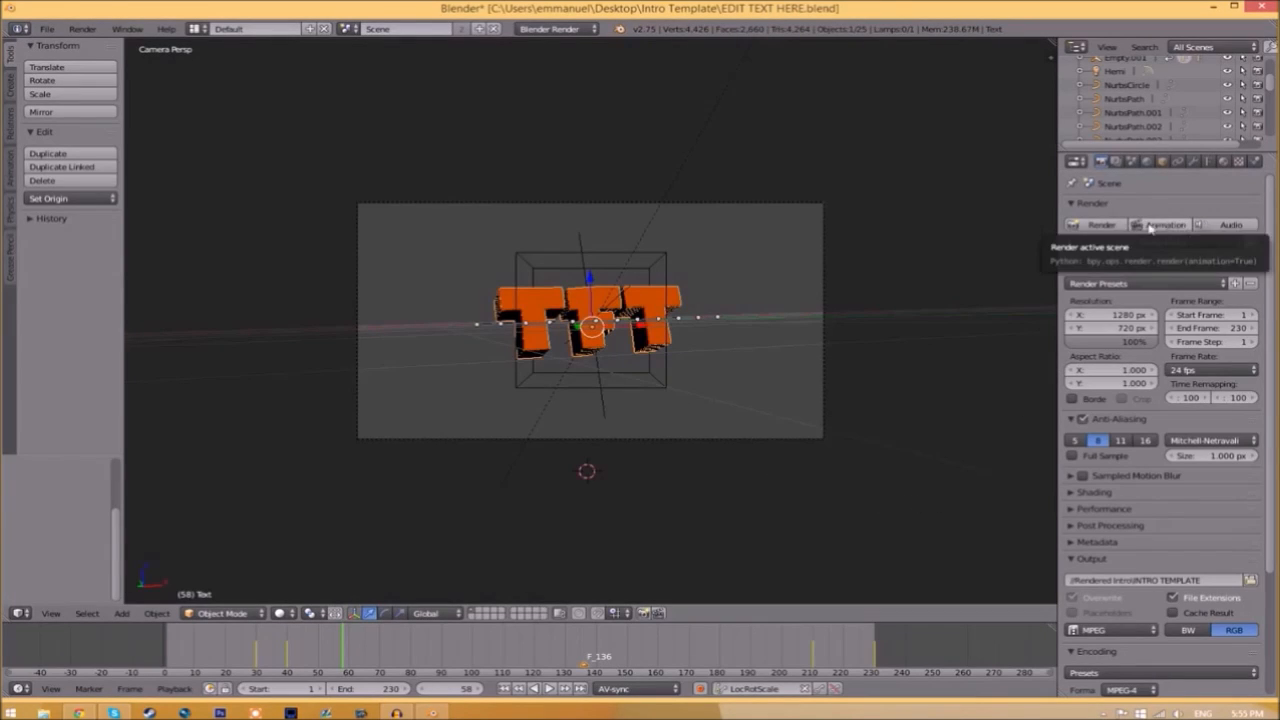
Step: Render the full animation from the Render menu
click(79, 24)
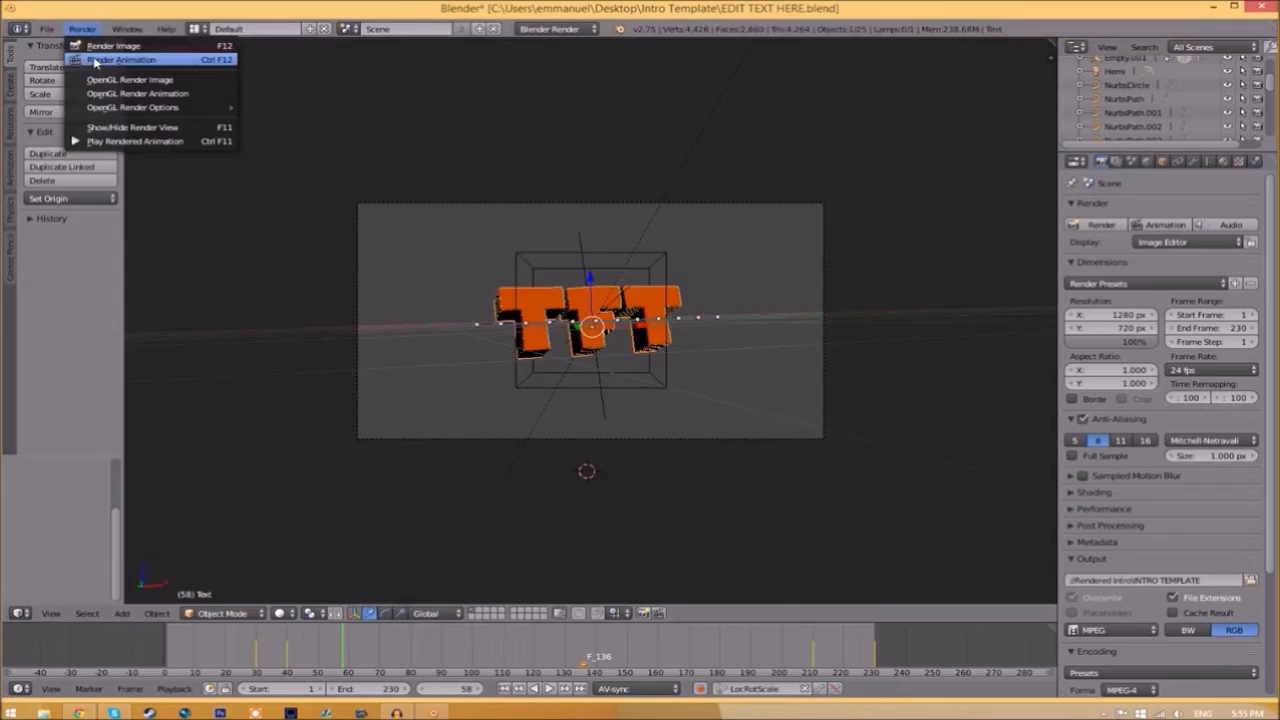
click(140, 59)
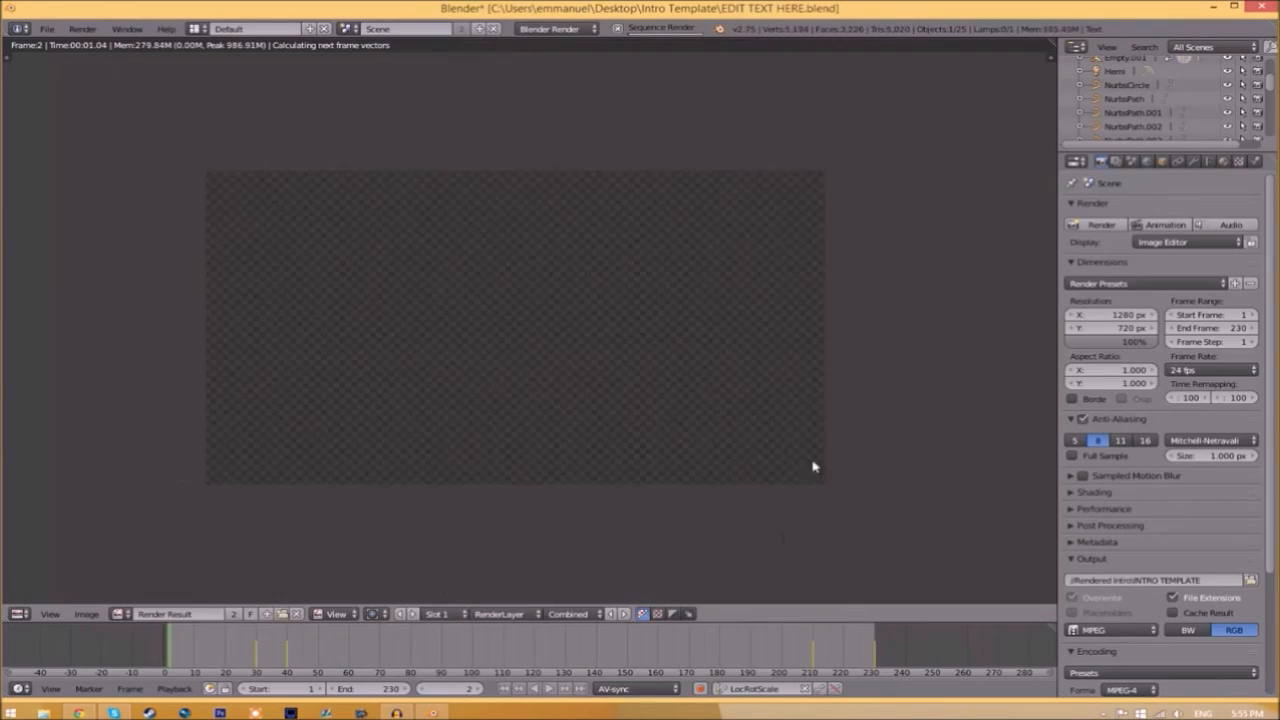